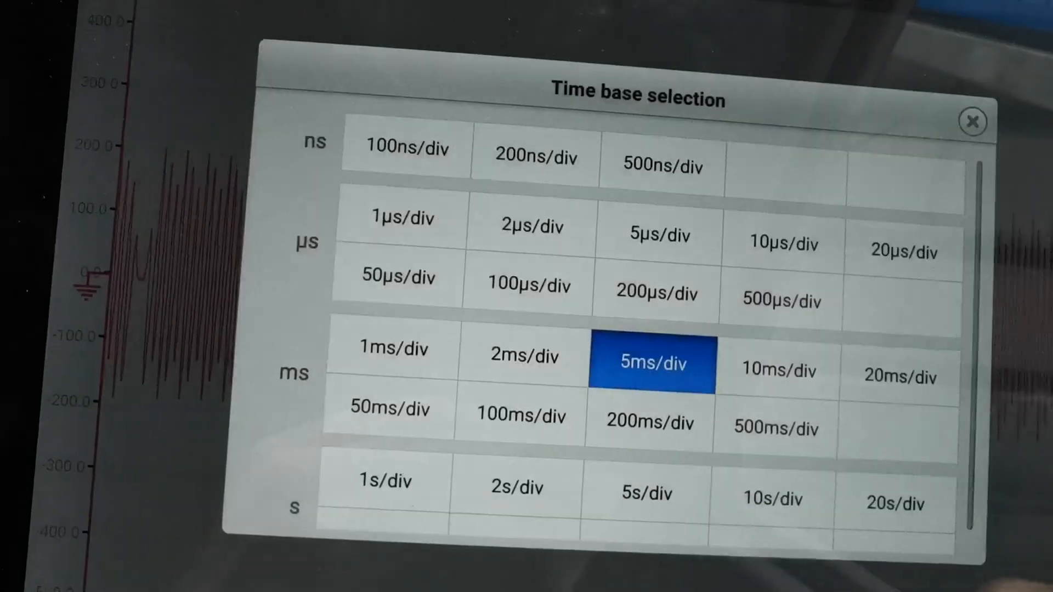
# Select 10 ms/div in the Time base selection dialog
pyautogui.click(780, 372)
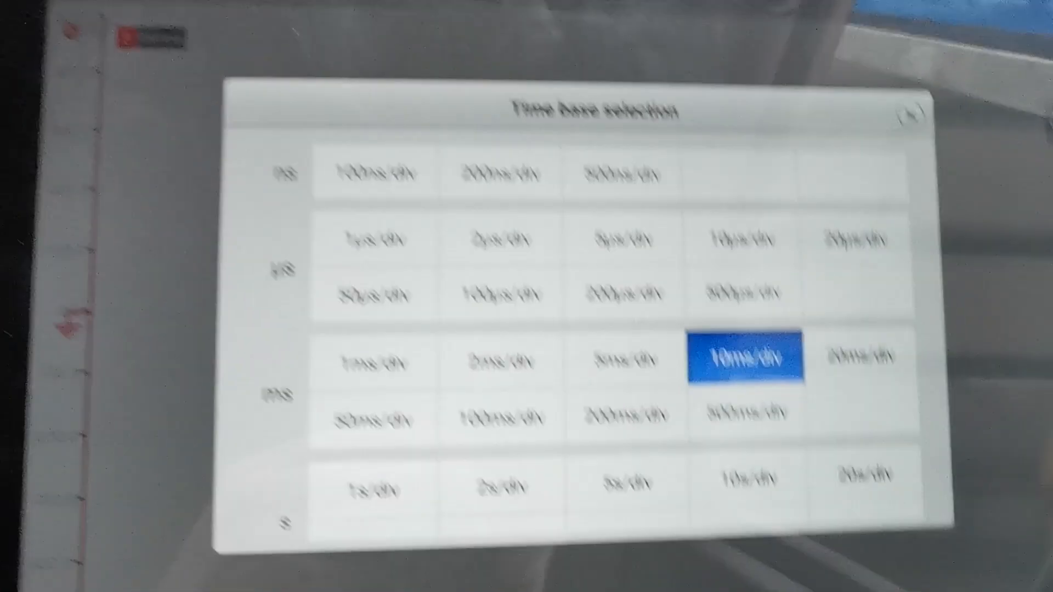
pyautogui.click(752, 355)
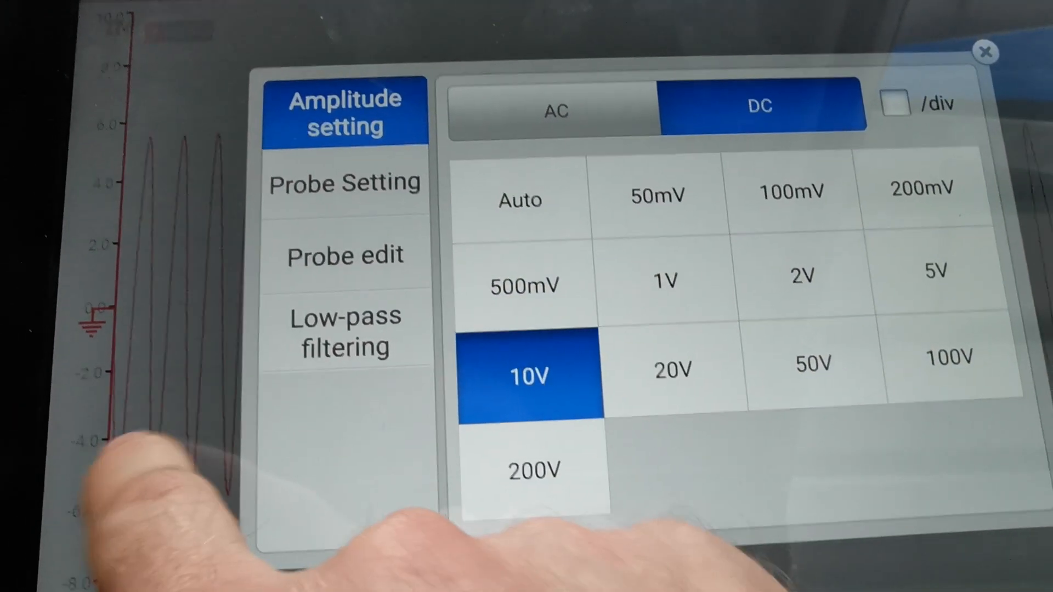
# Set the channel amplitude to the 10 V scale with DC coupling
pyautogui.click(985, 51)
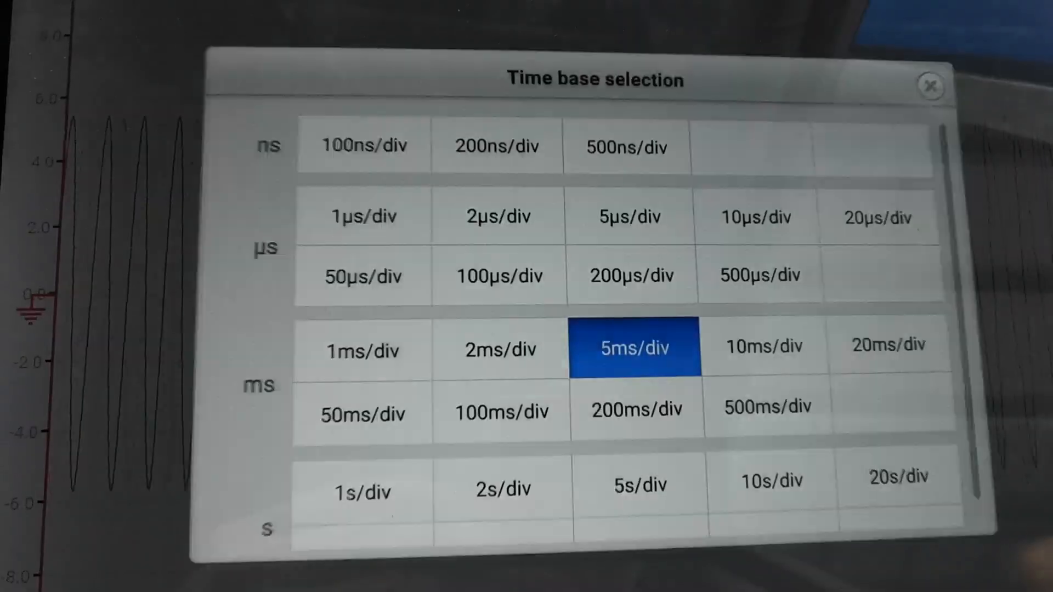
# Restore the timebase to 10 ms/div after it reverted to 5 ms/div
pyautogui.click(745, 310)
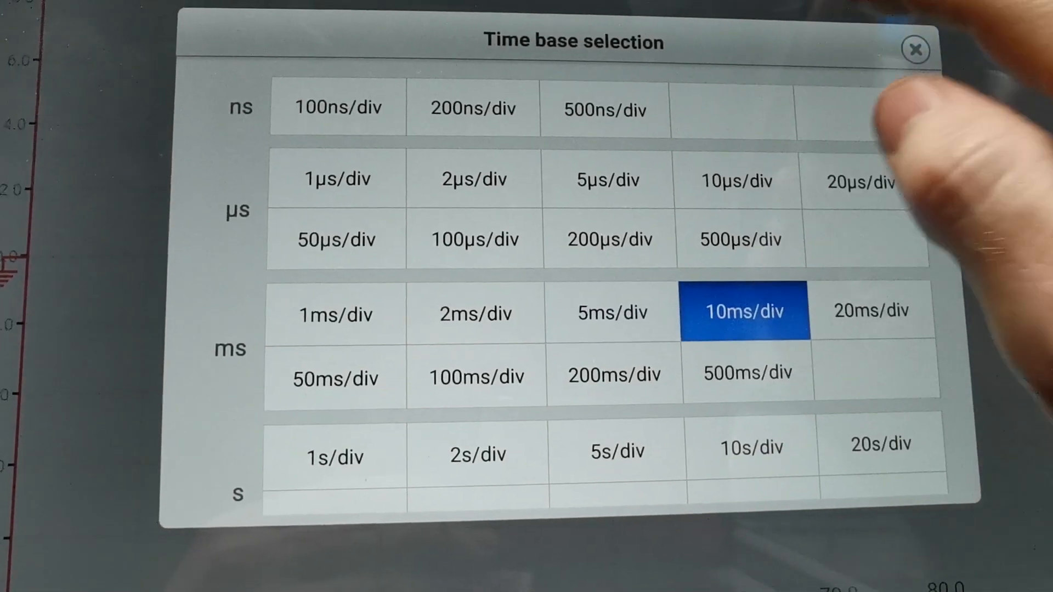